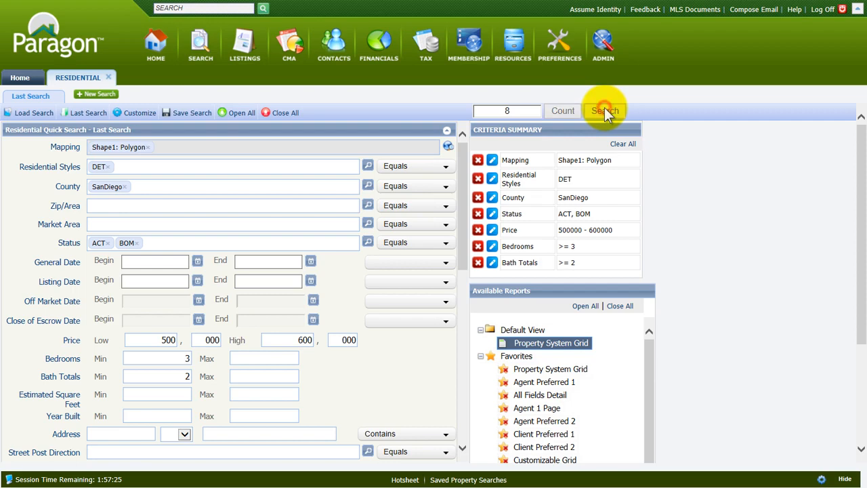
Run the Residential Quick Search to list the 8 matching San Diego properties in the grid
click(604, 111)
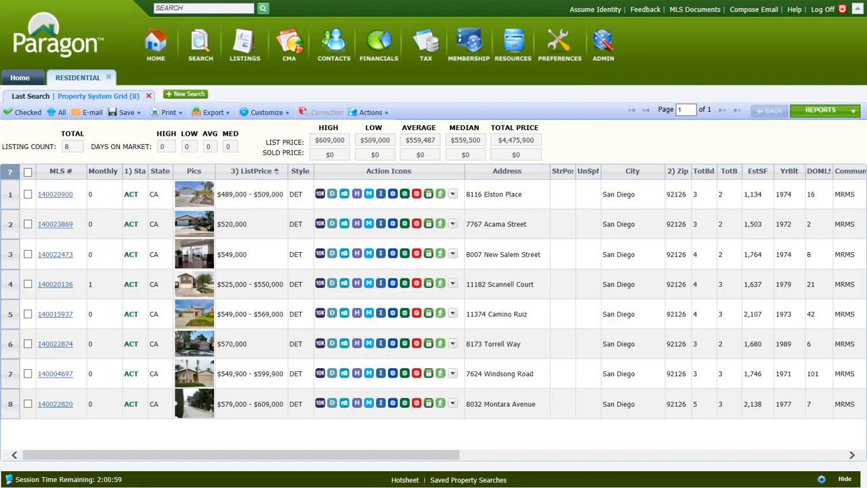
mouse_move(819, 111)
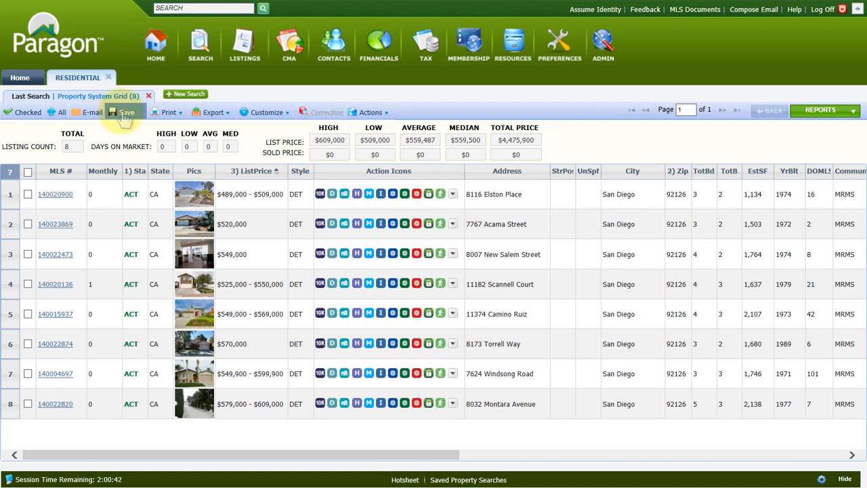
click(127, 111)
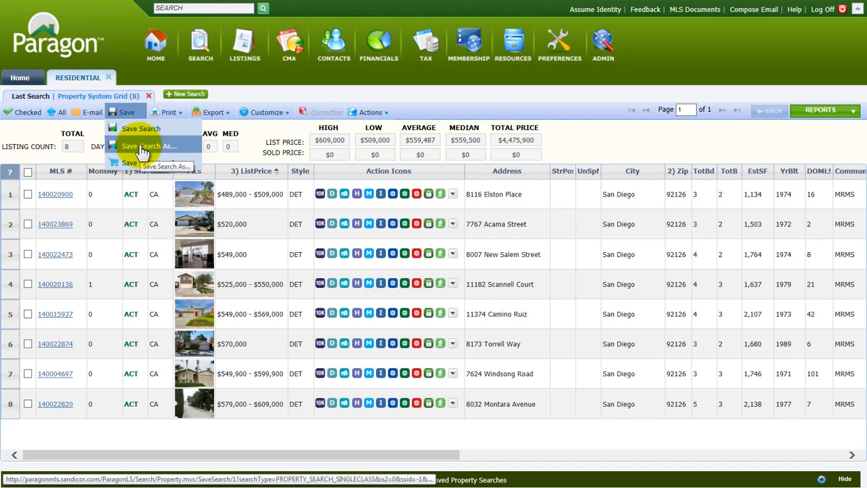
click(147, 146)
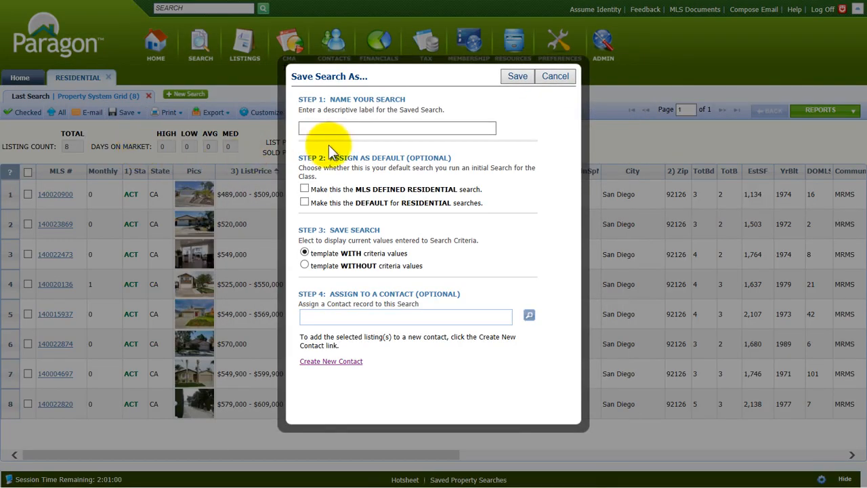
click(395, 127)
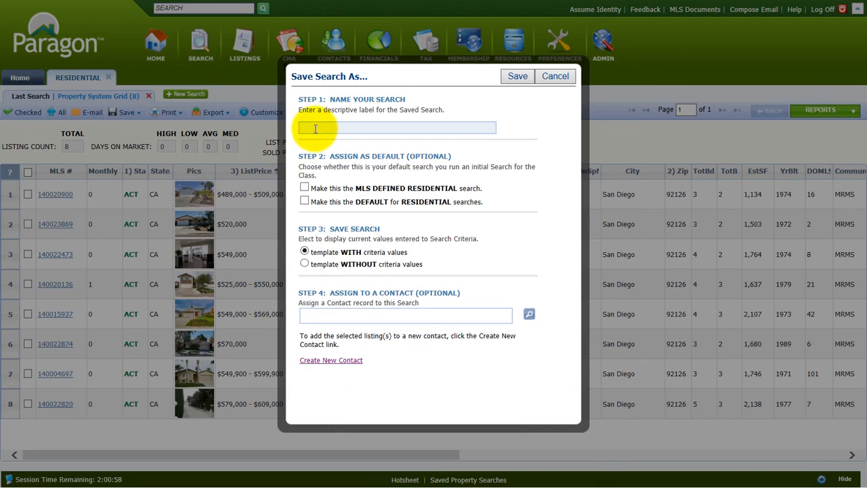
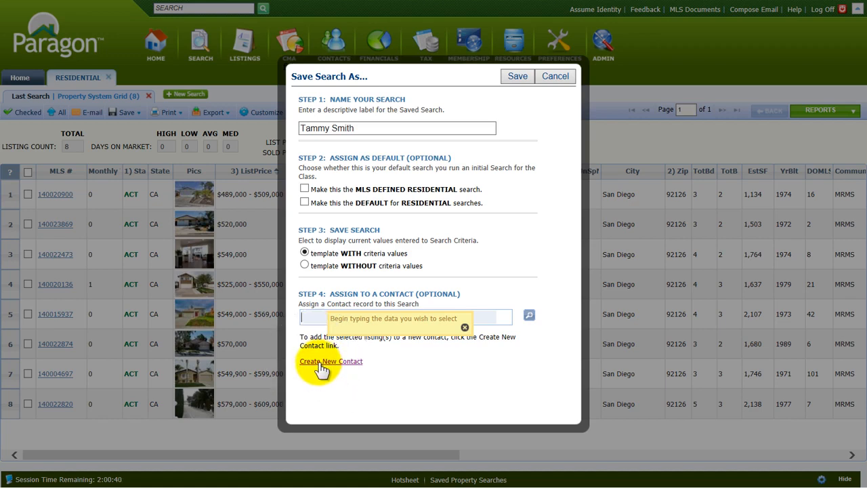
click(331, 360)
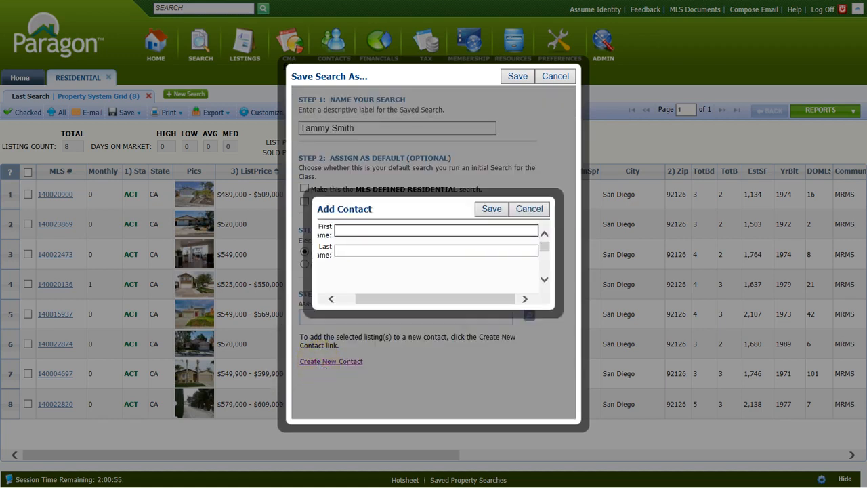
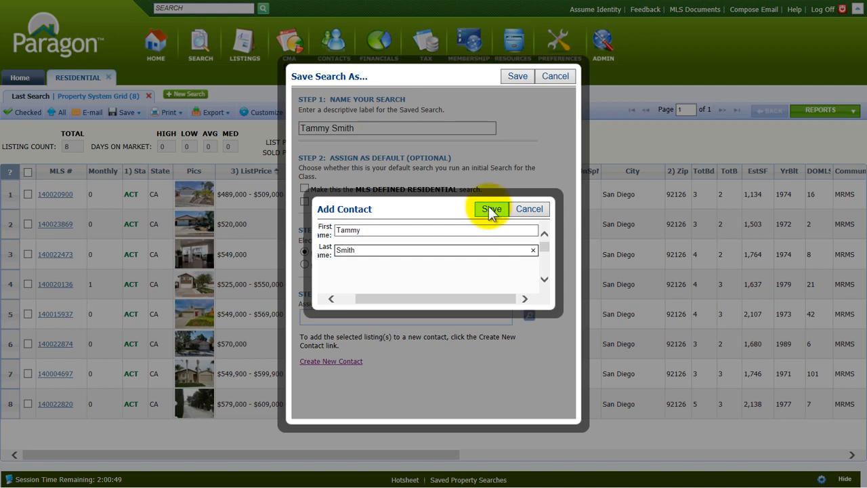
click(490, 209)
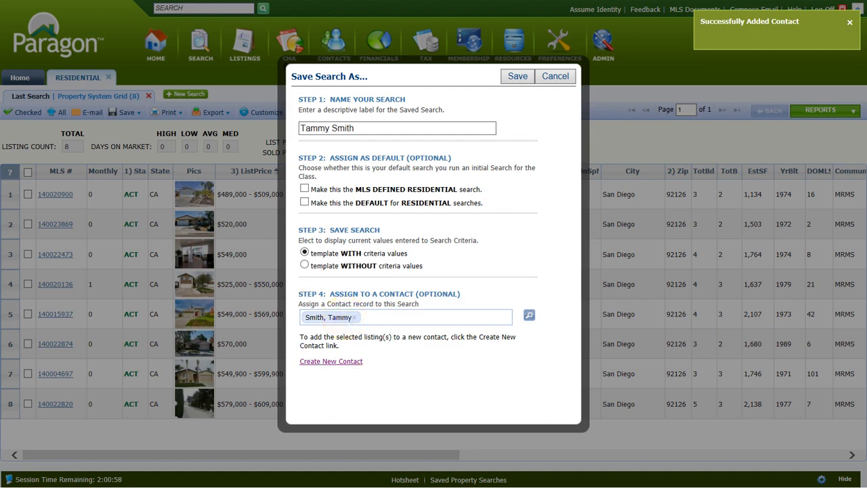
mouse_move(765, 35)
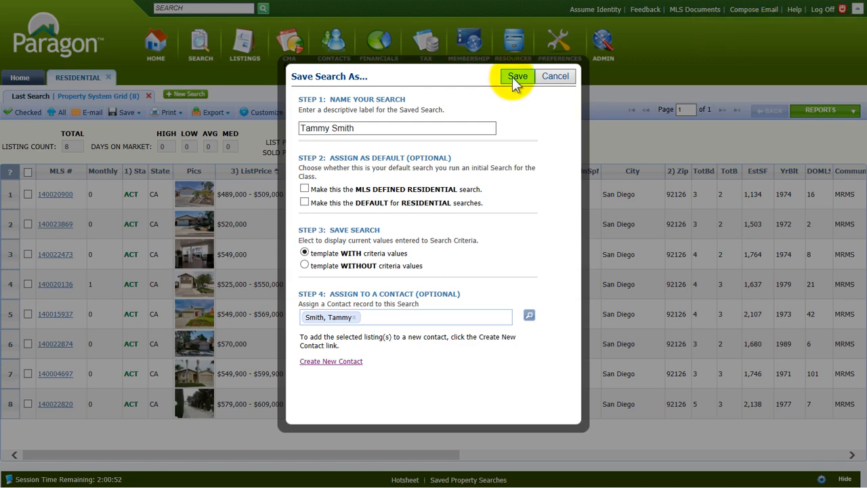
click(518, 76)
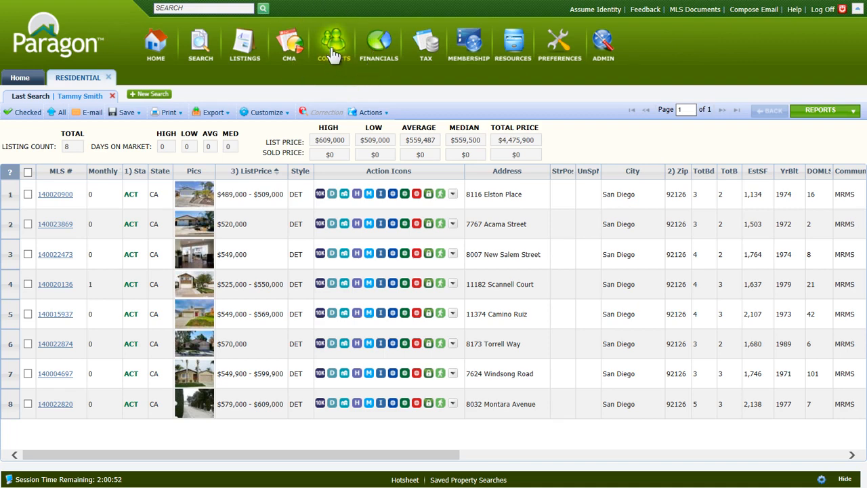
click(333, 43)
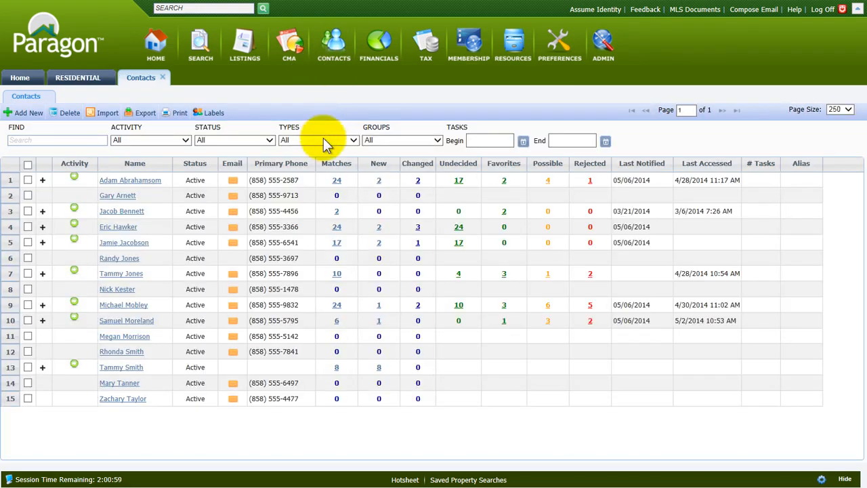
click(121, 365)
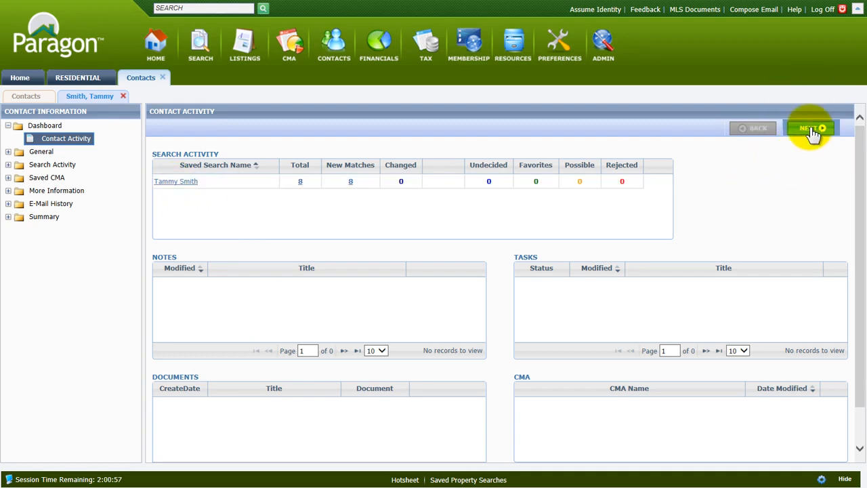
click(41, 151)
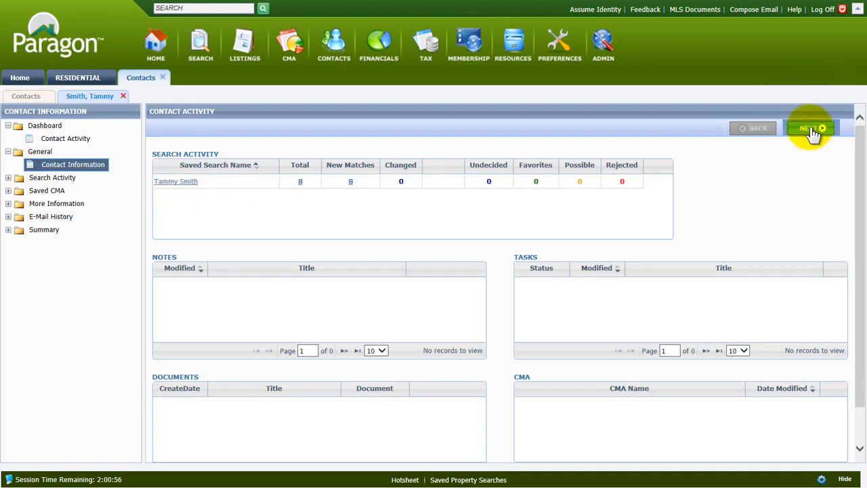
click(810, 127)
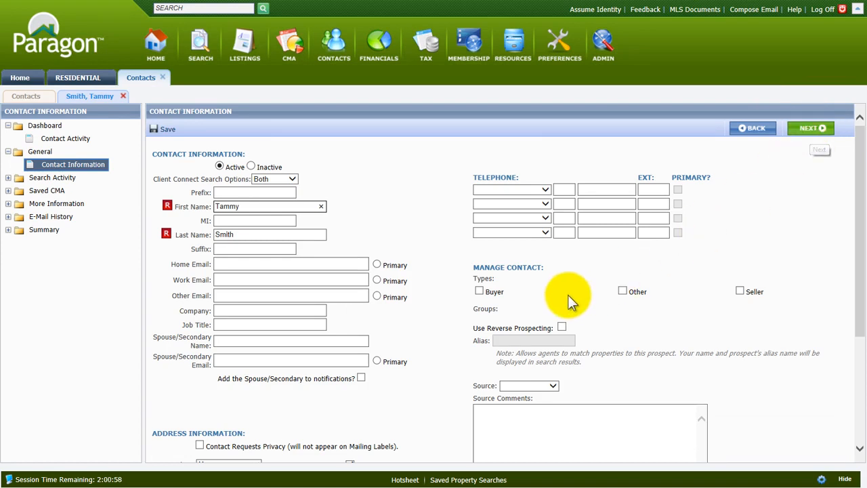
mouse_move(366, 409)
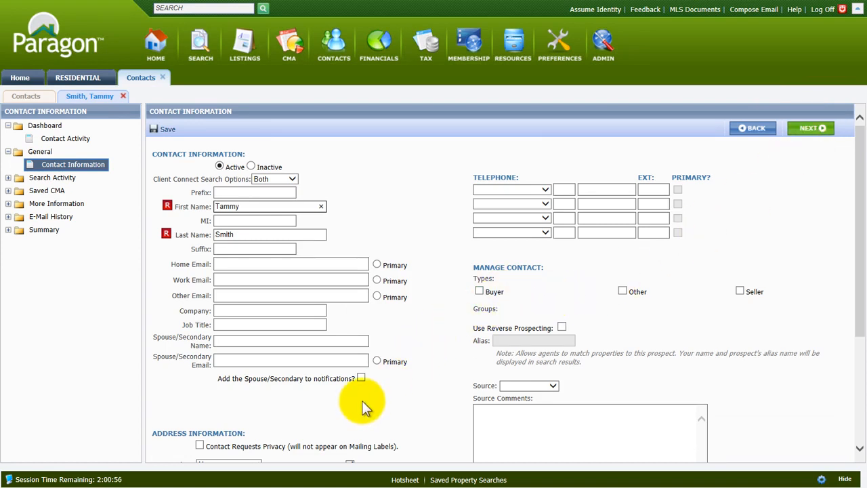
click(291, 264)
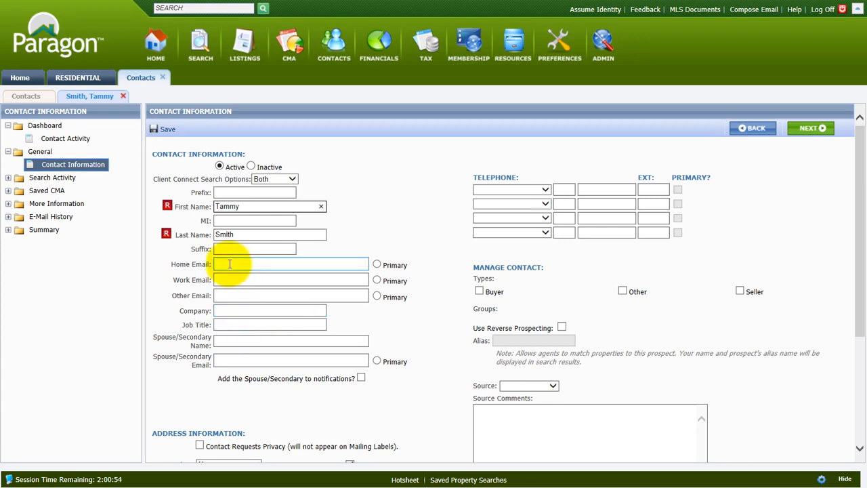
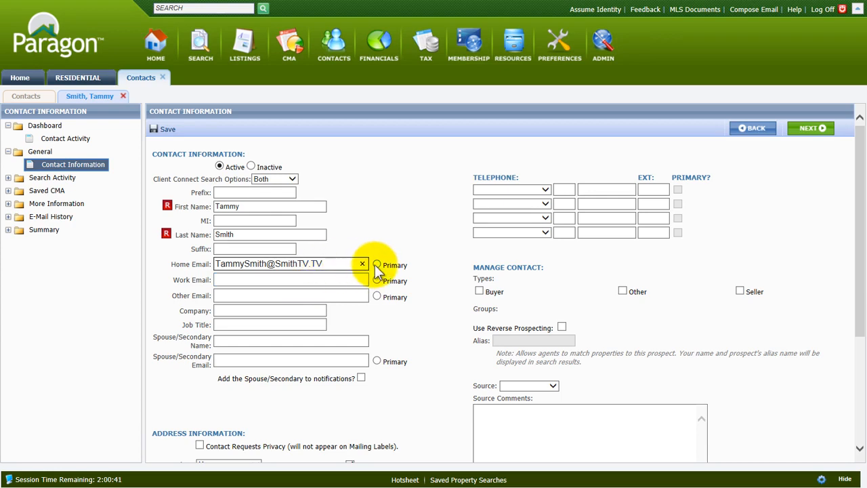
click(376, 264)
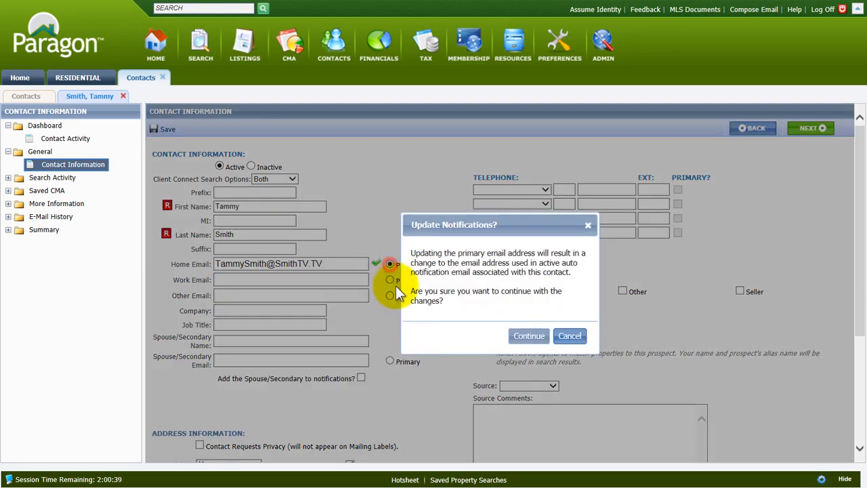
click(528, 336)
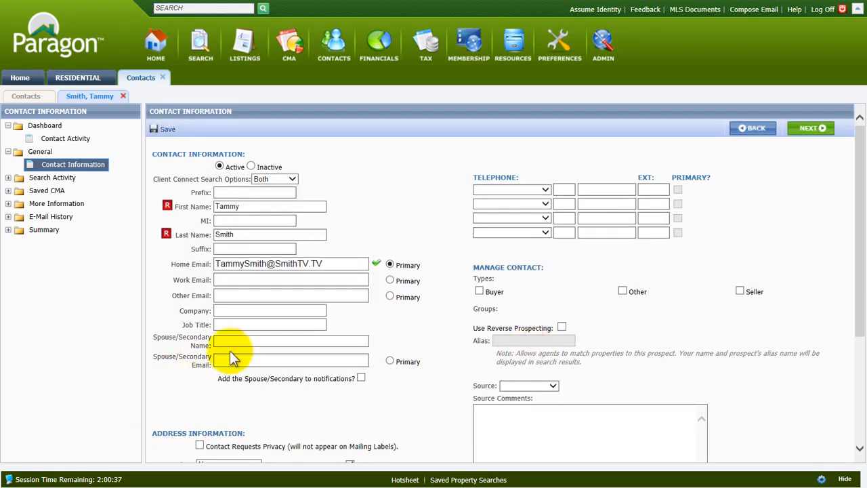
Add spouse Sam, include him in notifications, and save the contact
click(290, 341)
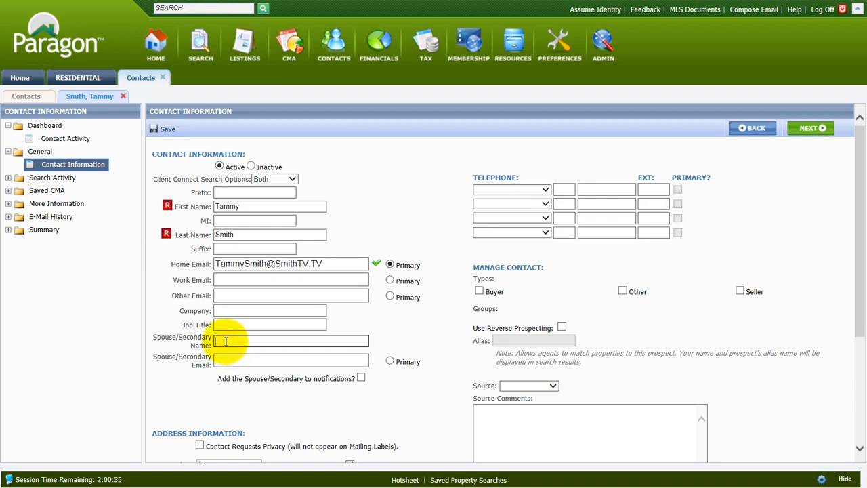
text(Sam)
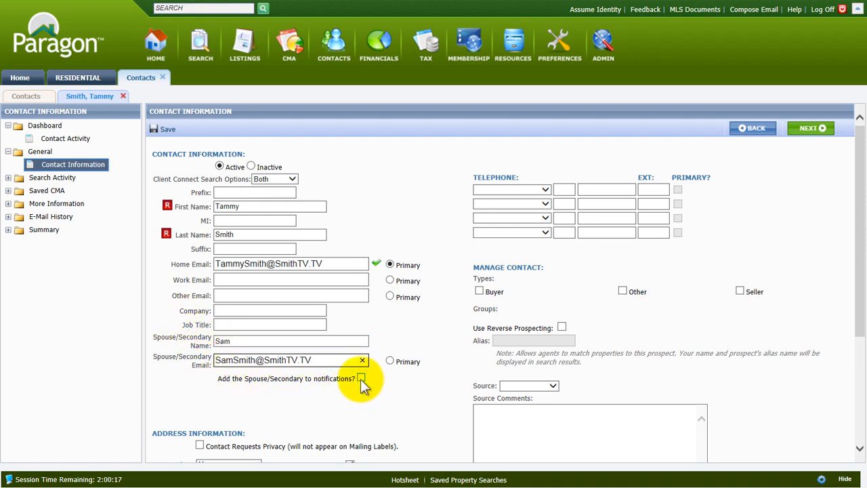
click(360, 377)
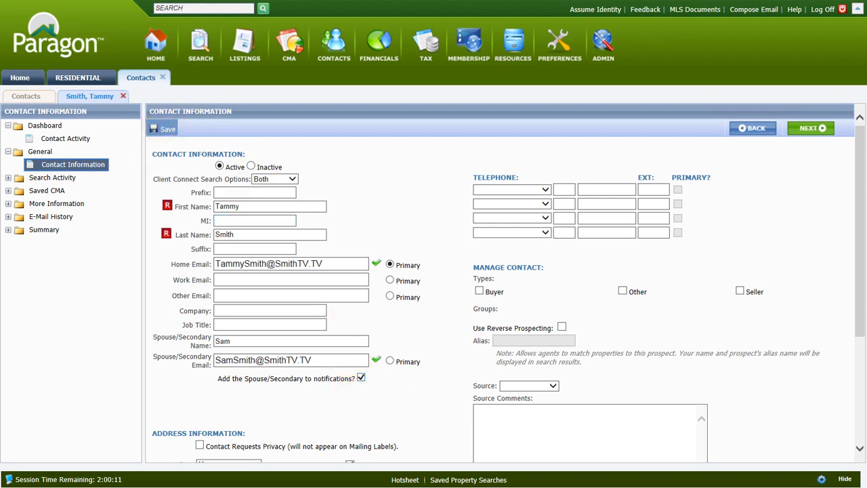
click(168, 129)
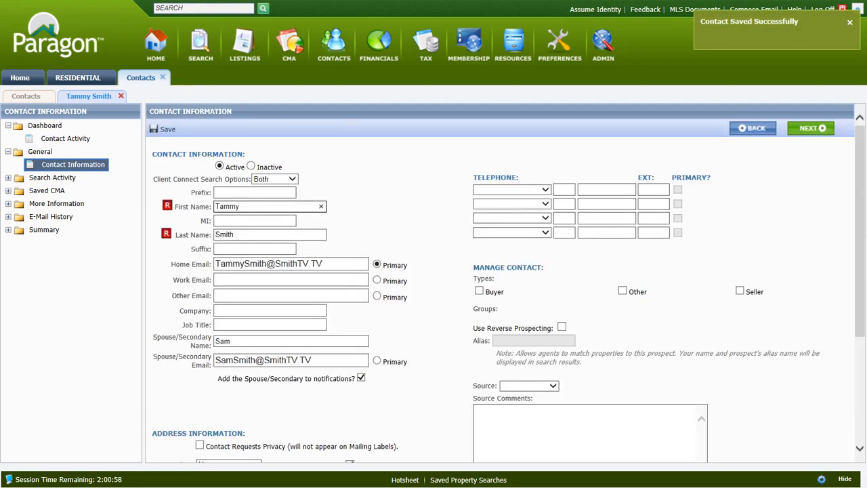
scroll(down, 3)
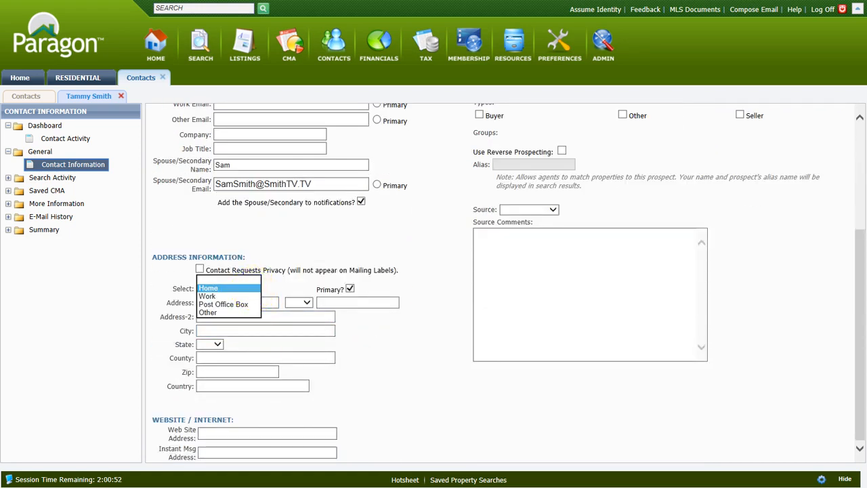
Scroll back up the contact form toward the Search Activity section
scroll(up, 3)
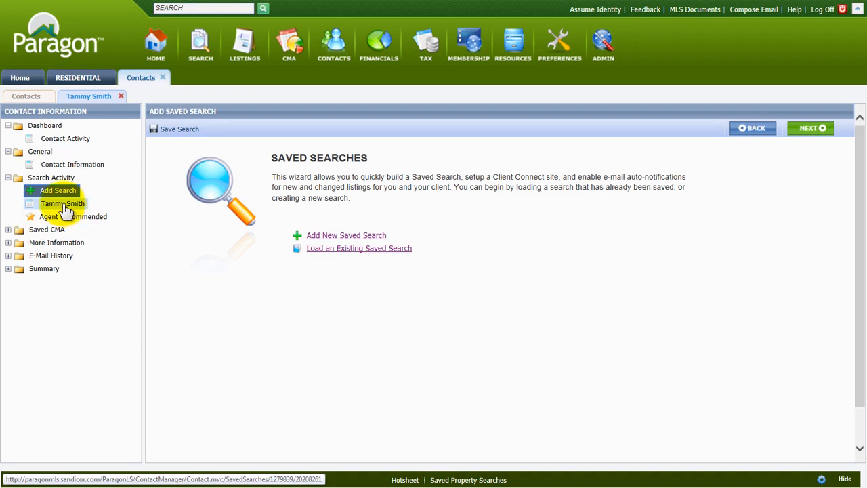
click(62, 204)
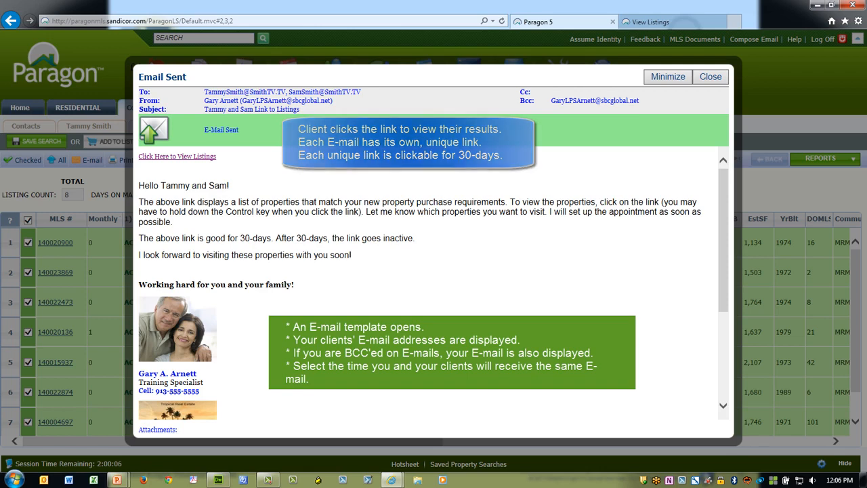
Follow the e-mail's View Listings link and preview a couple of MLS listing details
click(176, 156)
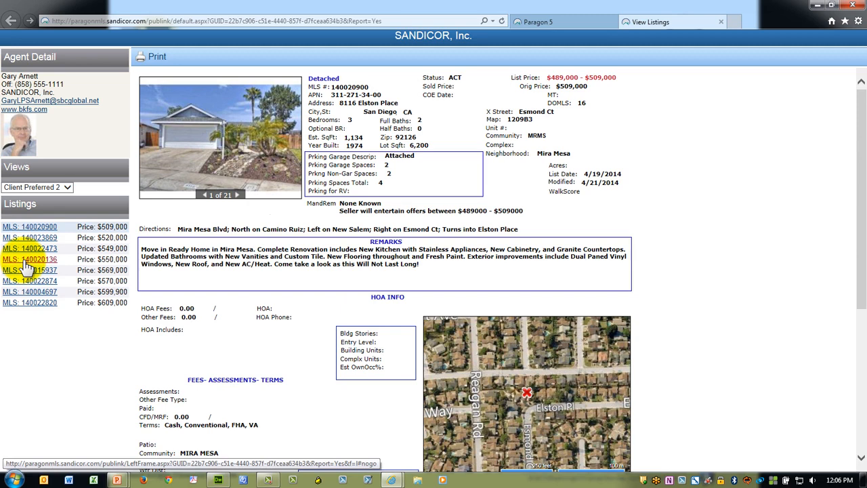
click(30, 258)
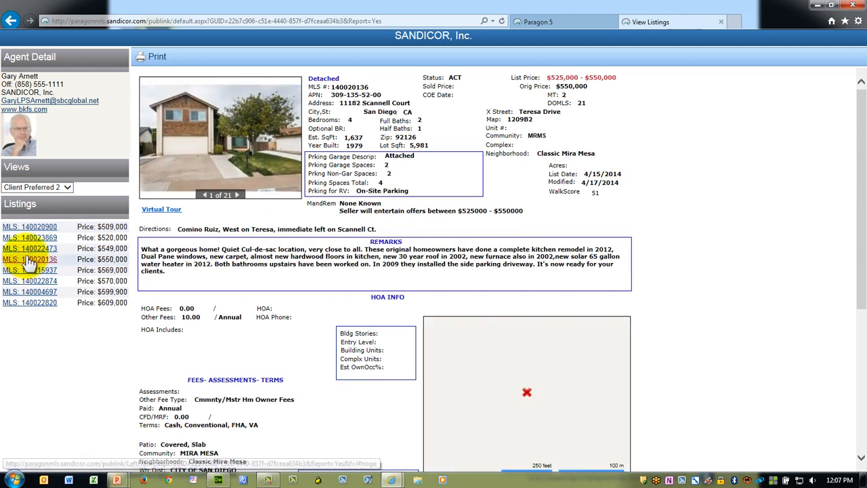
click(30, 280)
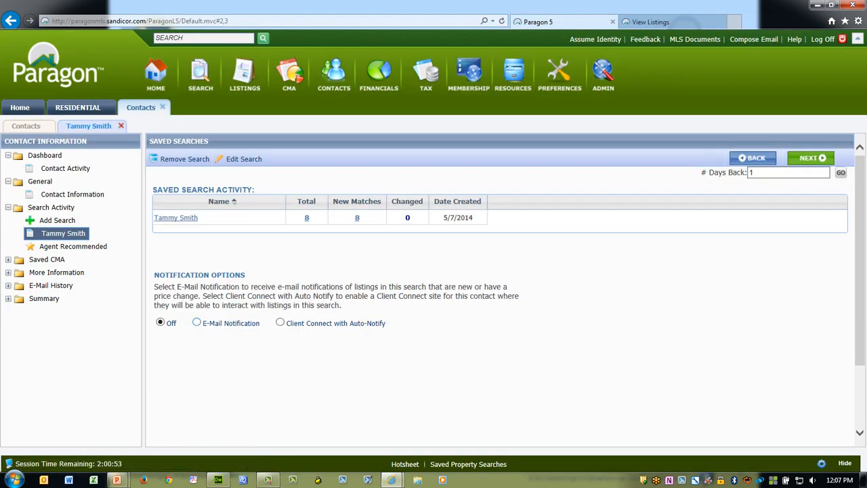
Set up a Client Connect site with notifications on and send Tammy and Sam the welcome link
click(278, 323)
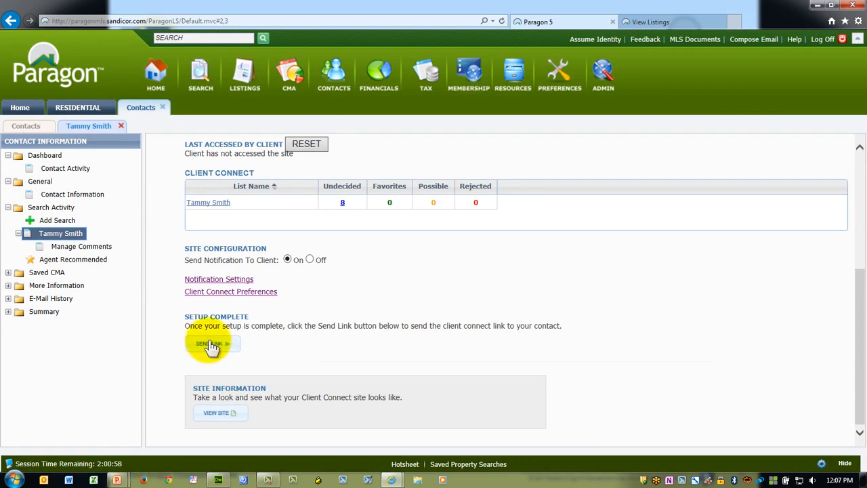
click(210, 344)
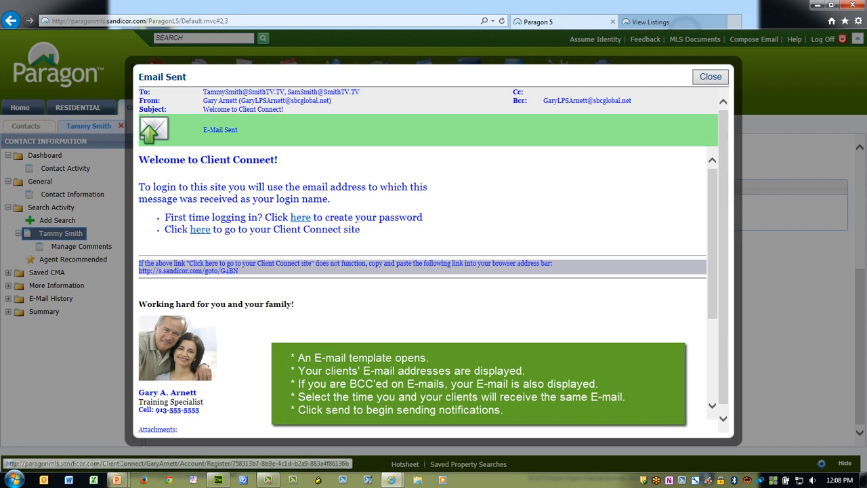
mouse_move(201, 229)
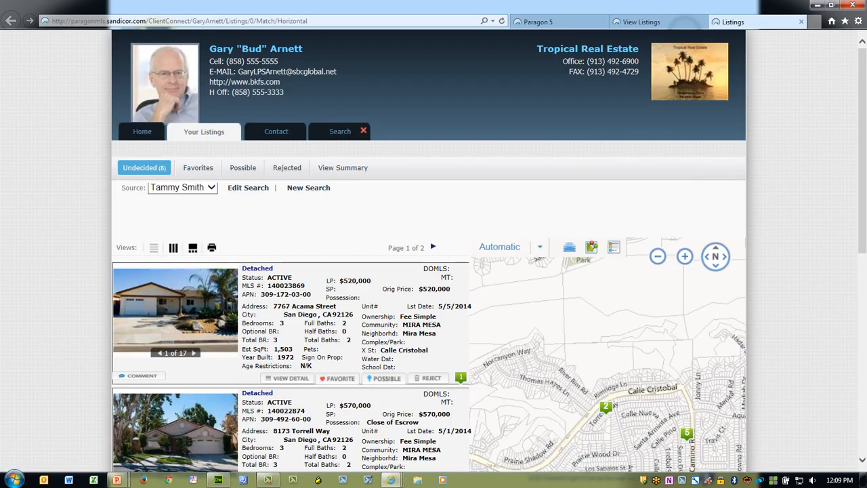
Review the Client Connect site preview, then choose Client Connect with Auto-Notify for the search
scroll(down, 3)
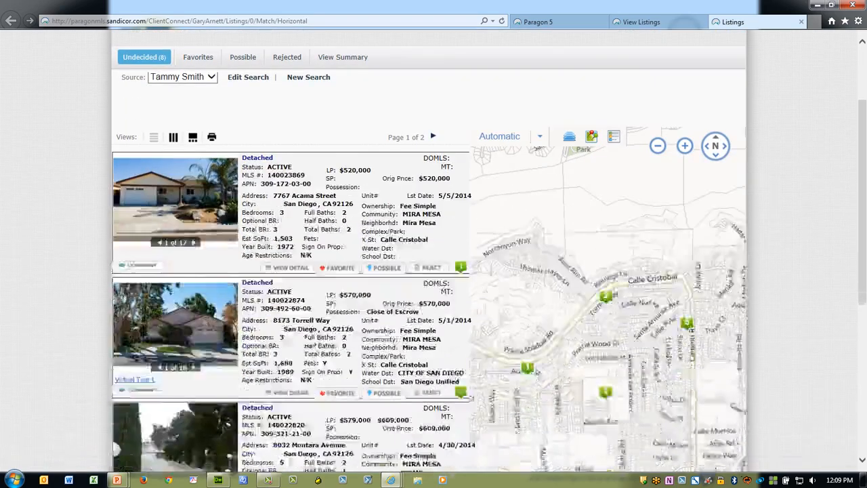
scroll(down, 3)
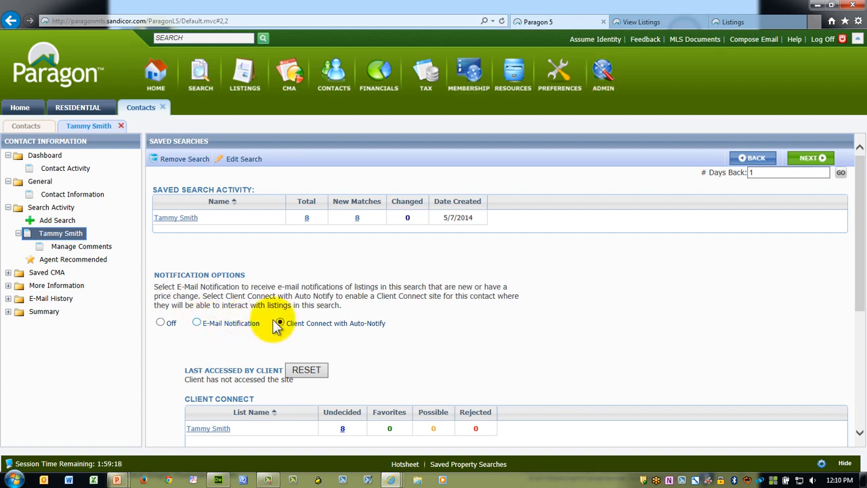
click(279, 322)
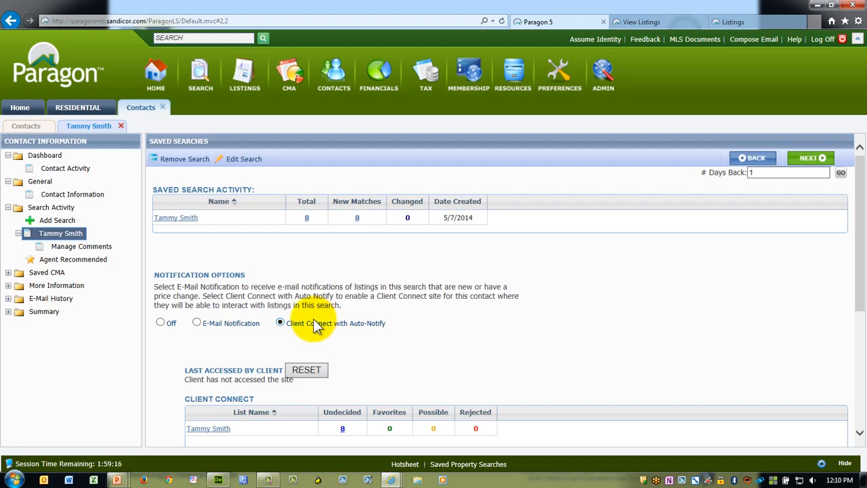